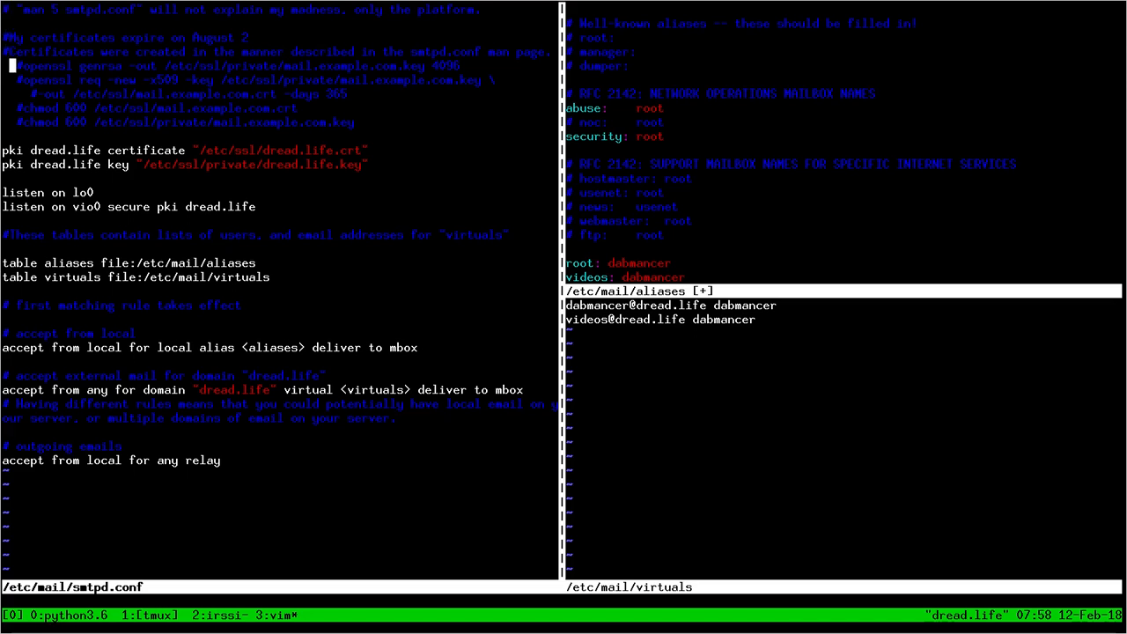
key(V)
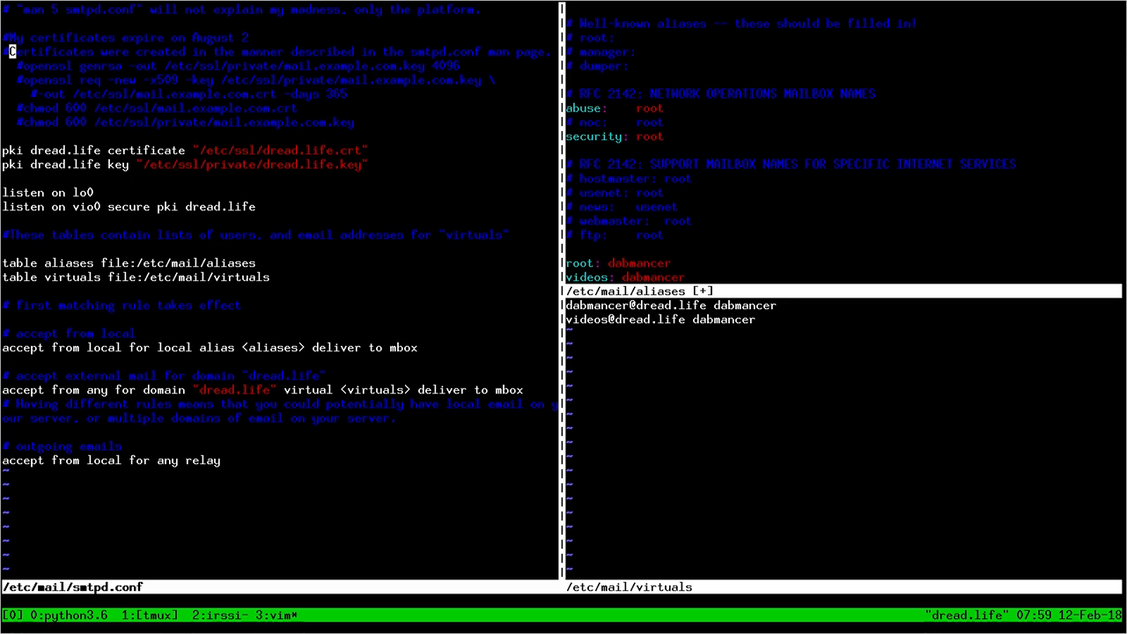
key(V)
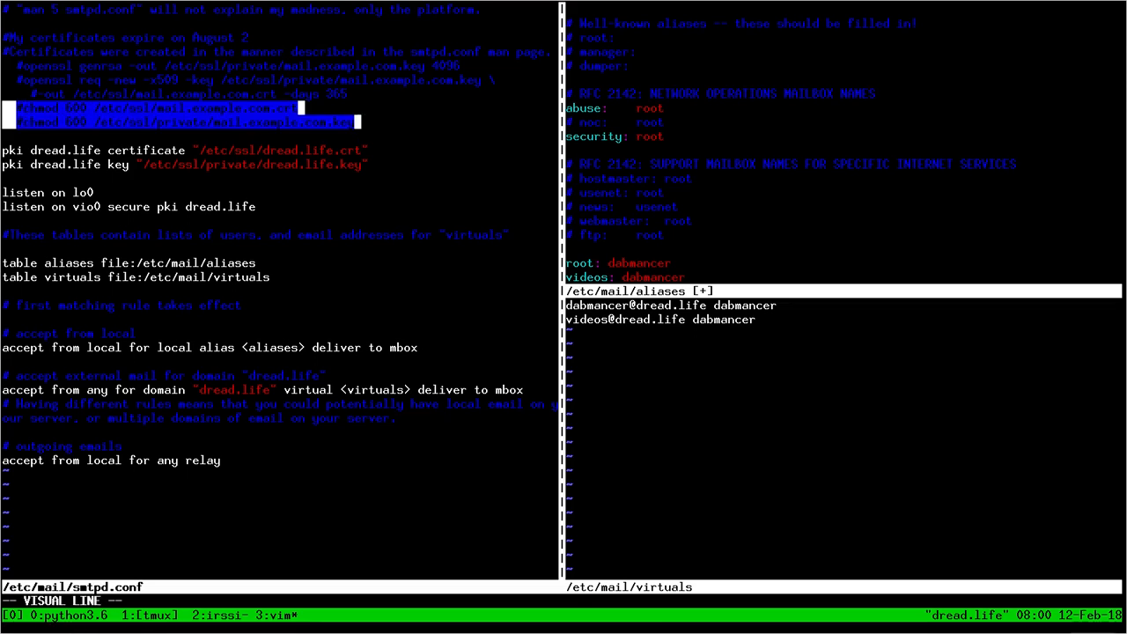
key(Escape)
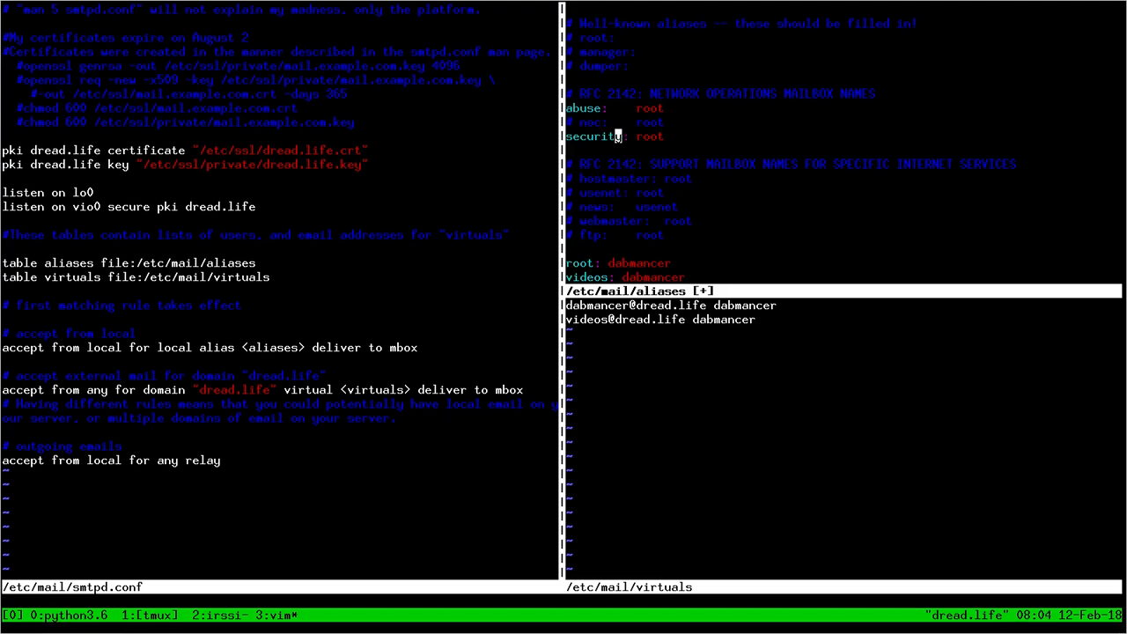
key(j)
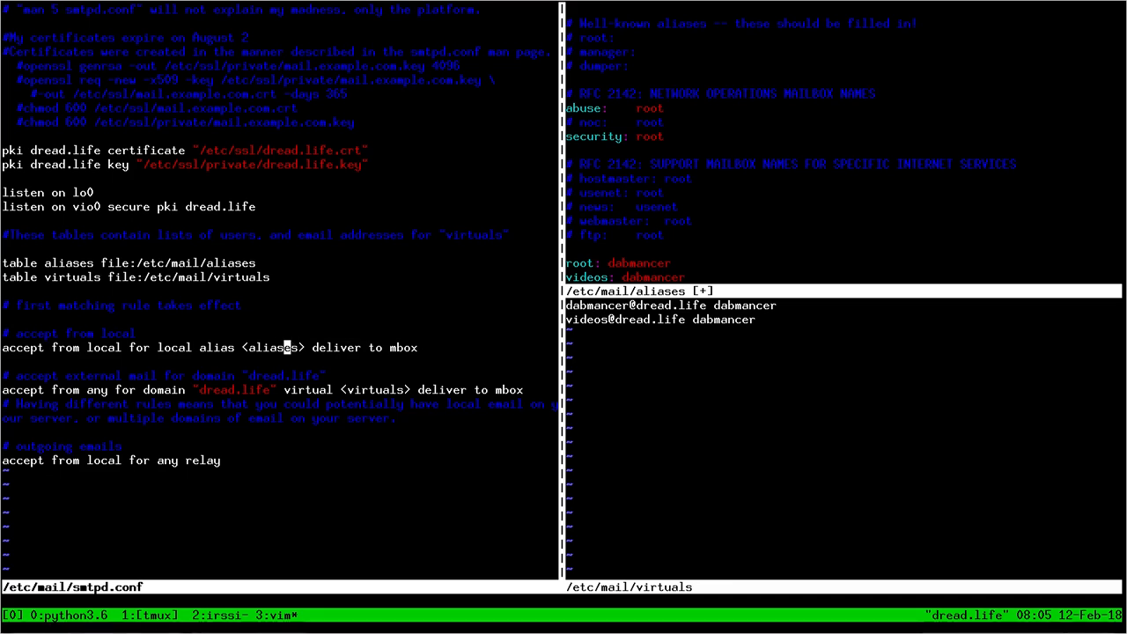
key(V)
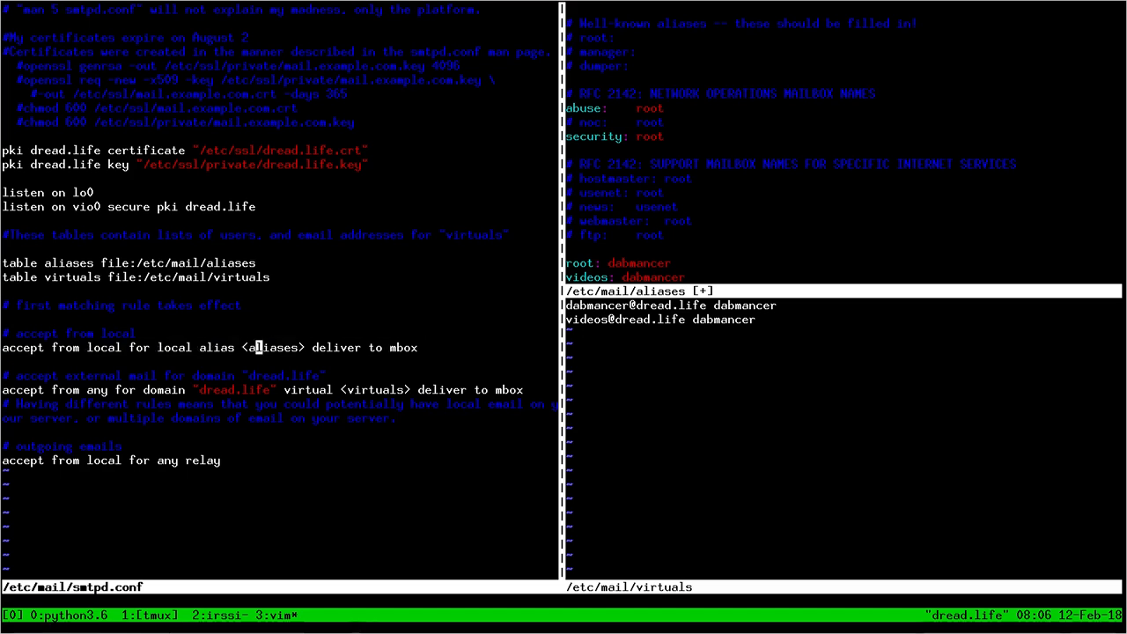
key(v)
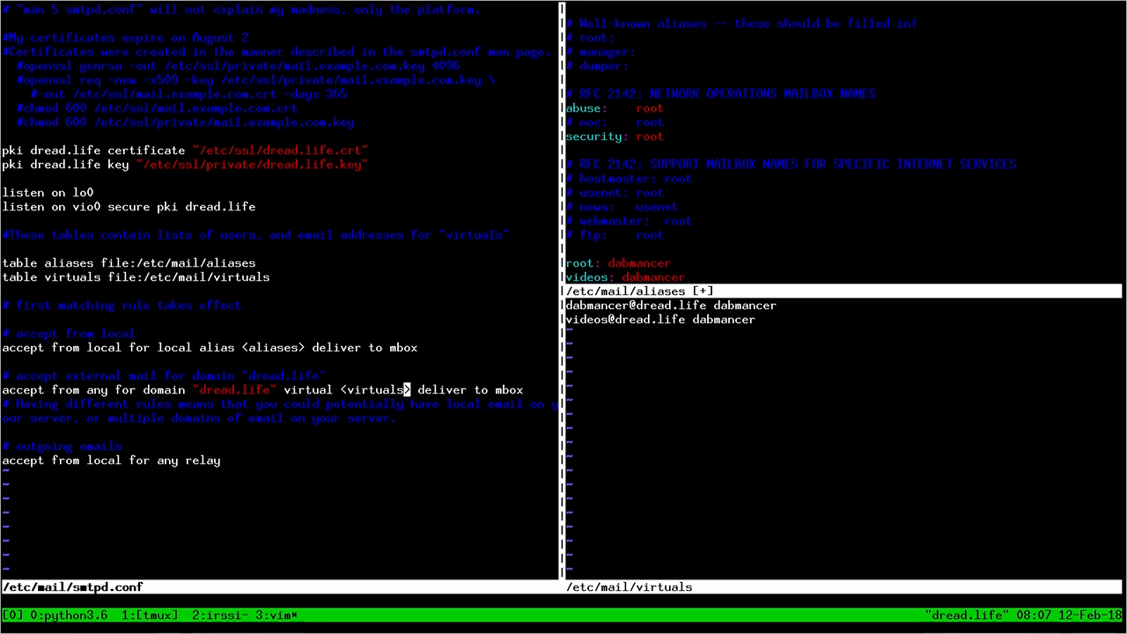
key(Down)
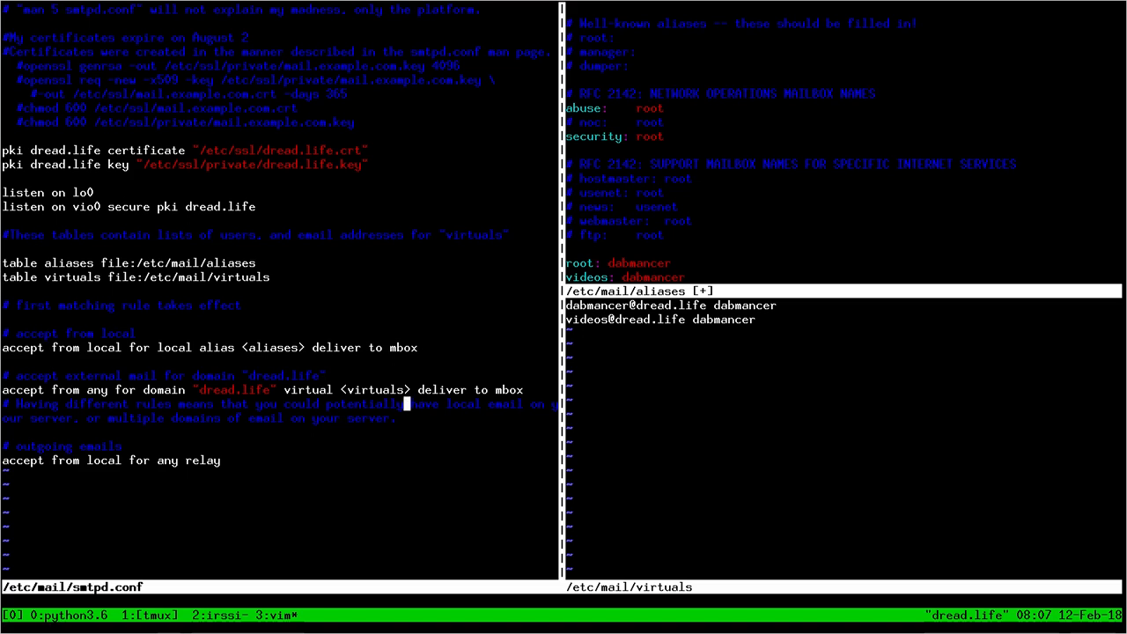